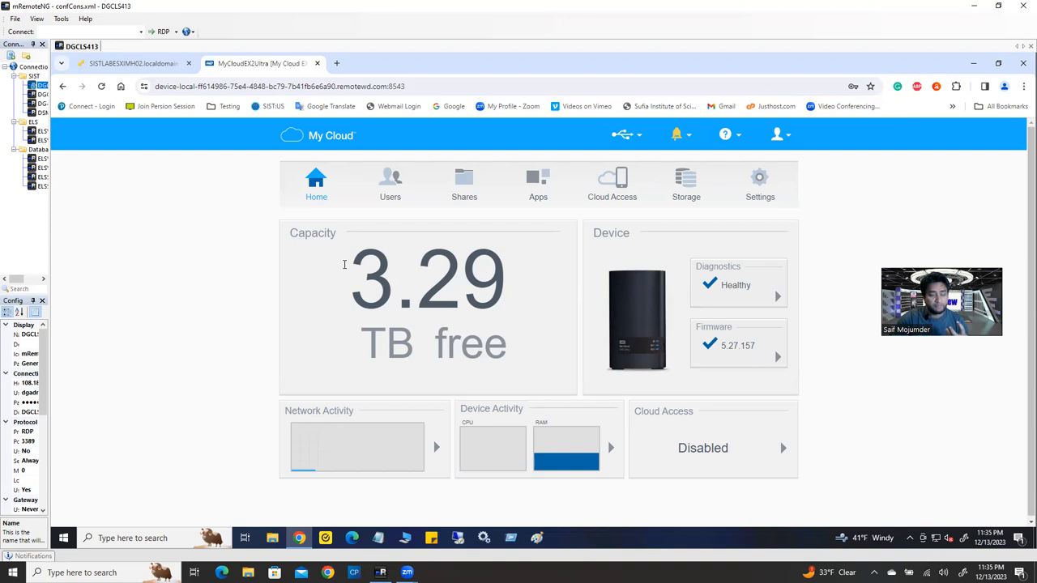
mouse_move(441, 272)
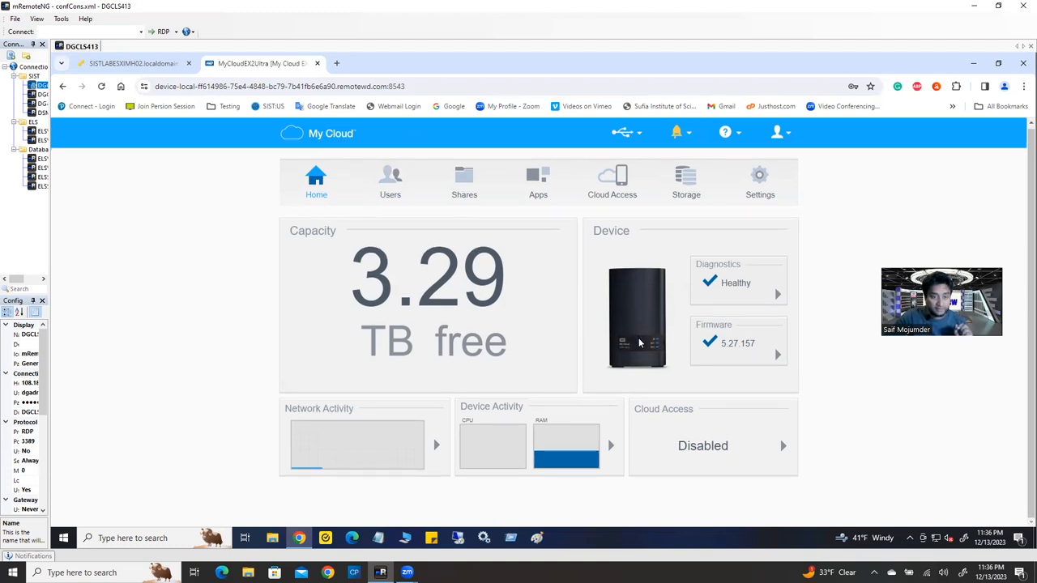
mouse_move(595, 324)
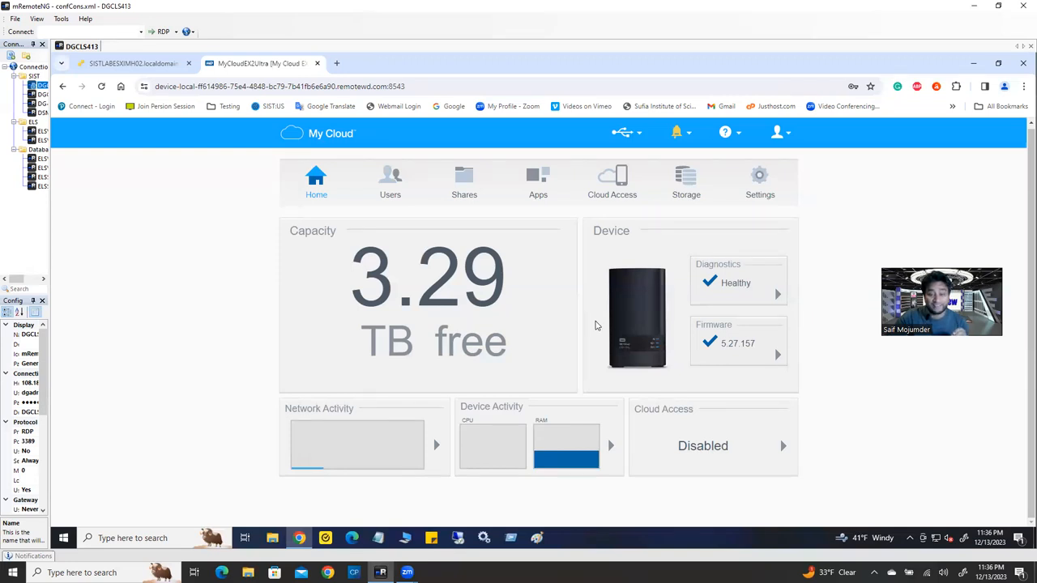
mouse_move(700, 418)
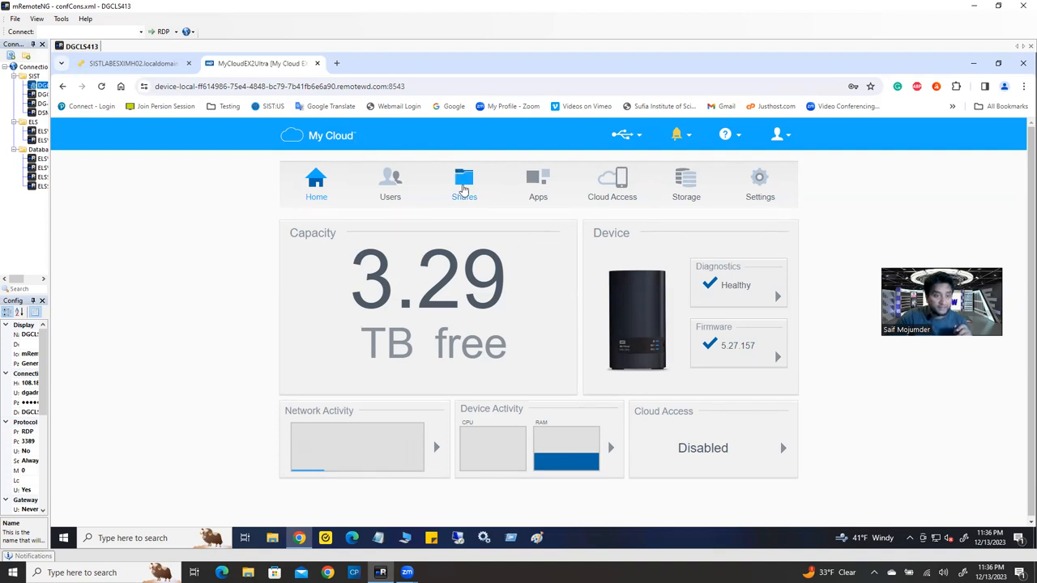
- Show the NFS01 share profile and scroll to its Share Access section with the NFS mount point
left_click(463, 182)
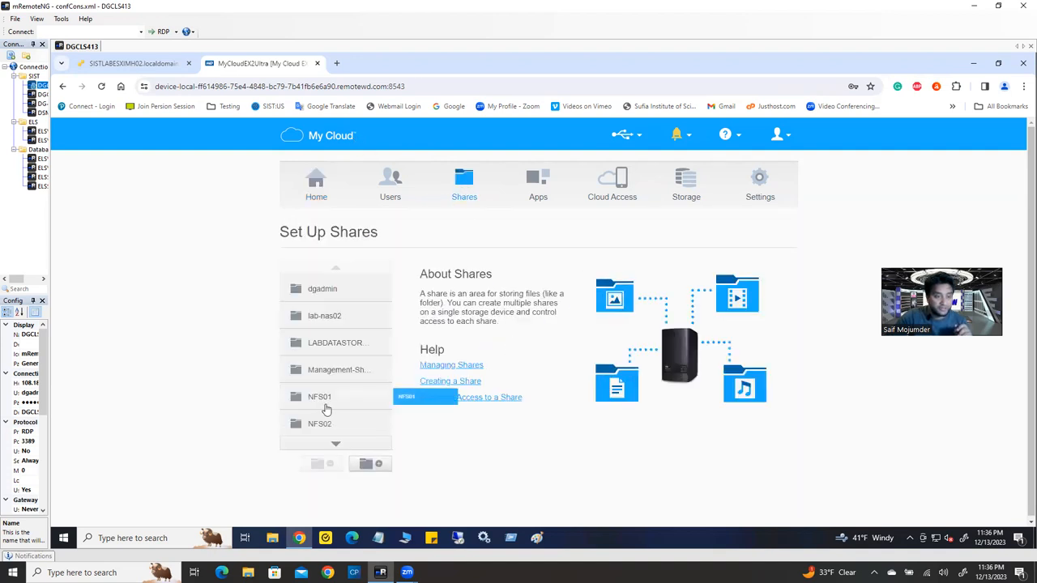
mouse_move(324, 401)
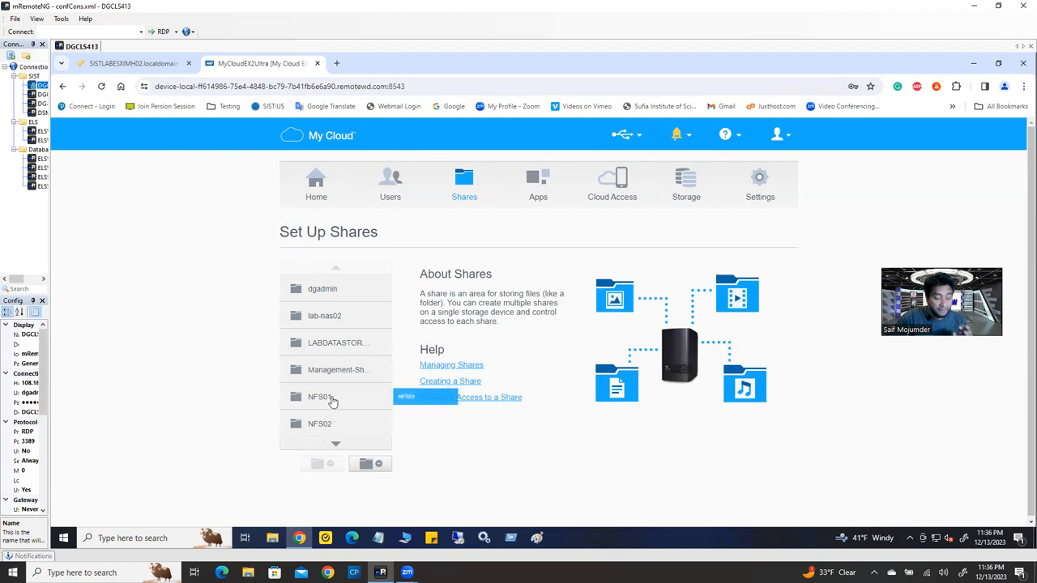
left_click(321, 397)
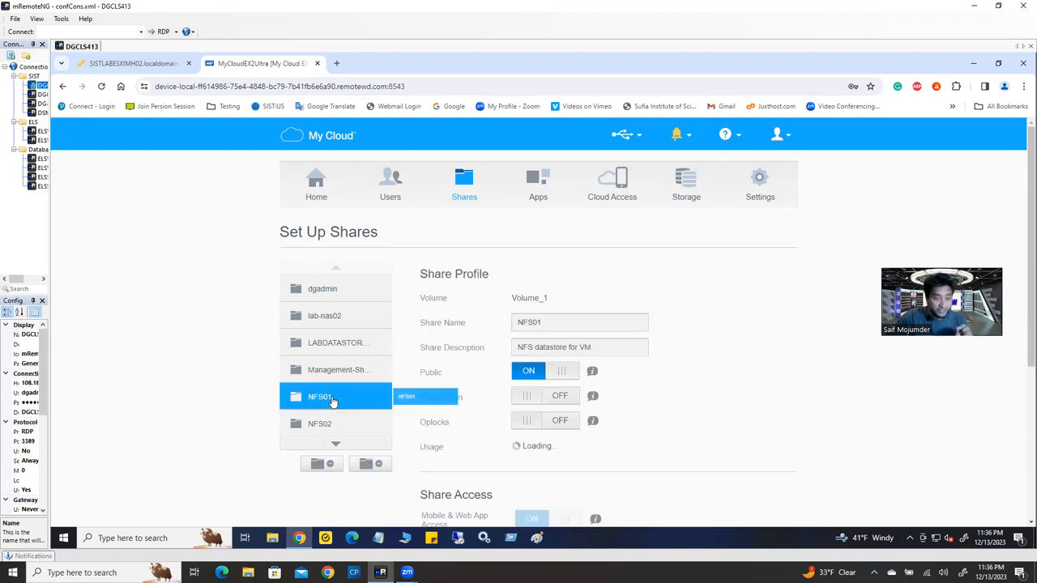
scroll("down", 3)
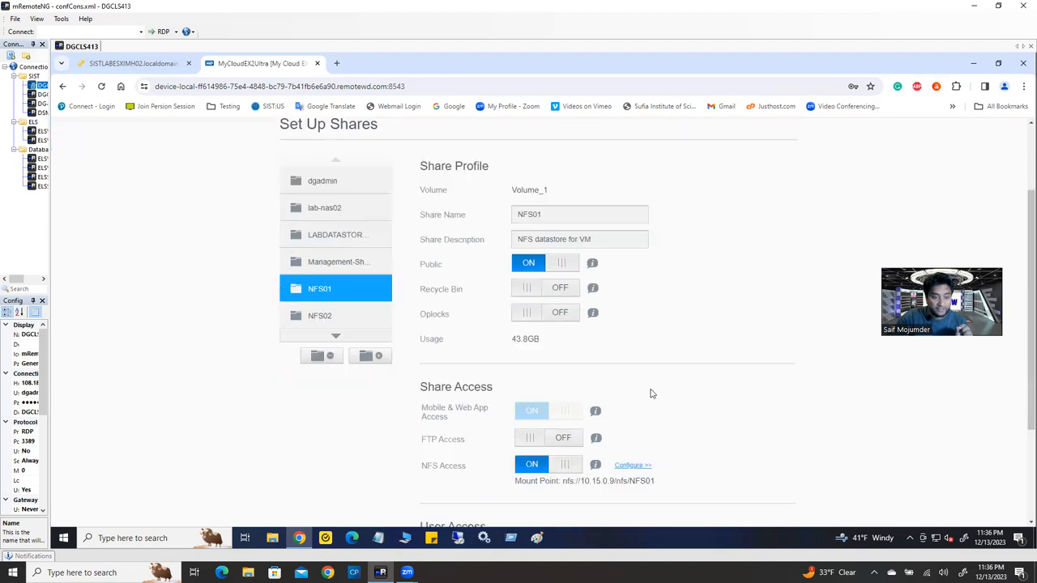
scroll("down", 3)
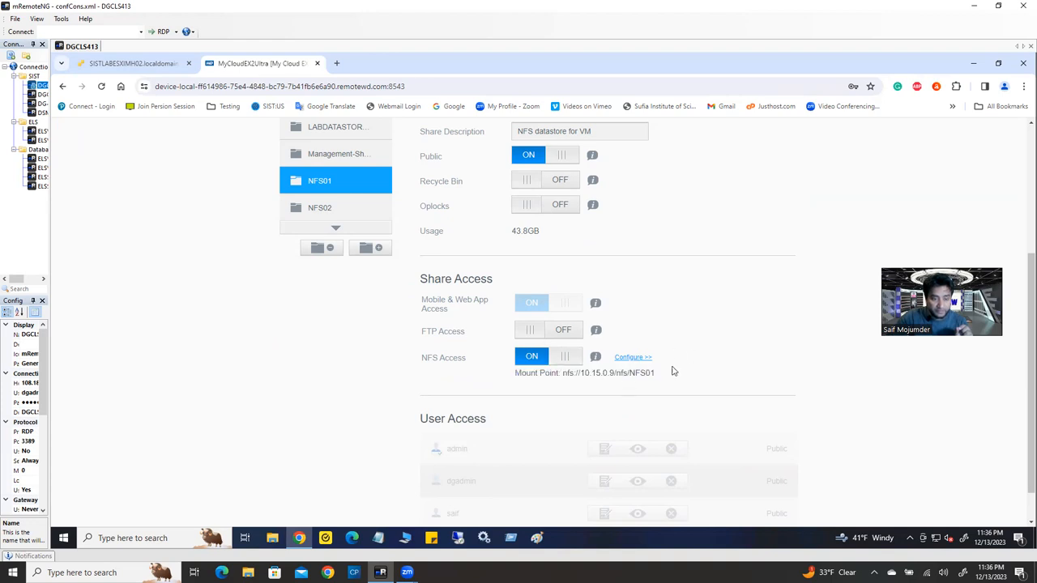
scroll("down", 3)
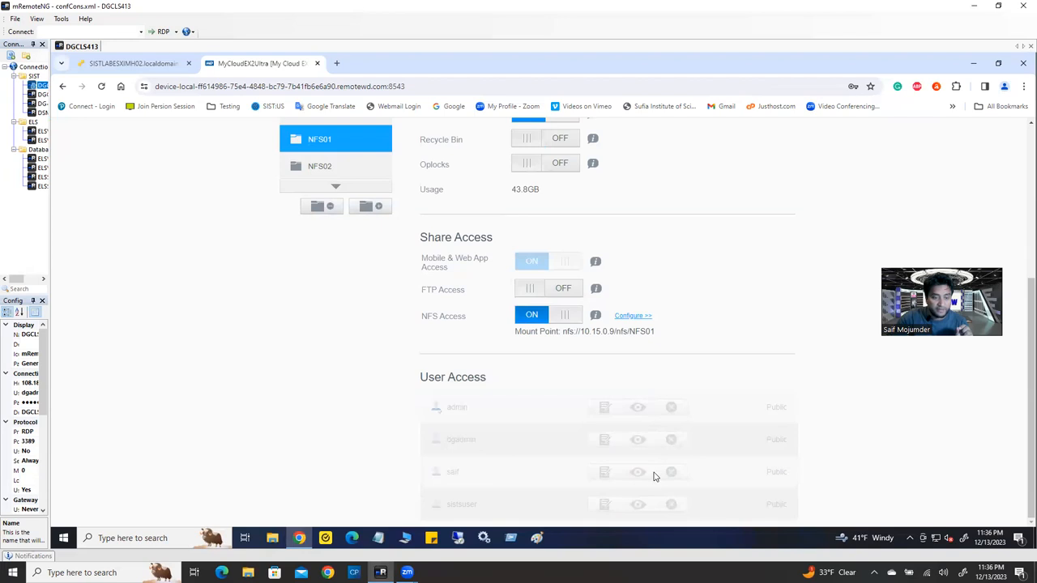
scroll("up", 3)
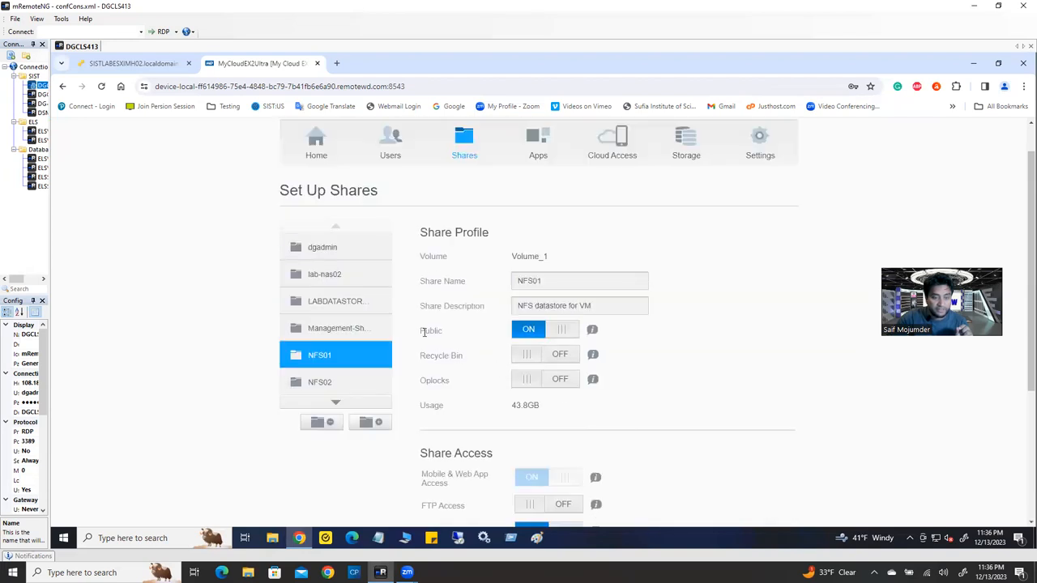
scroll("down", 3)
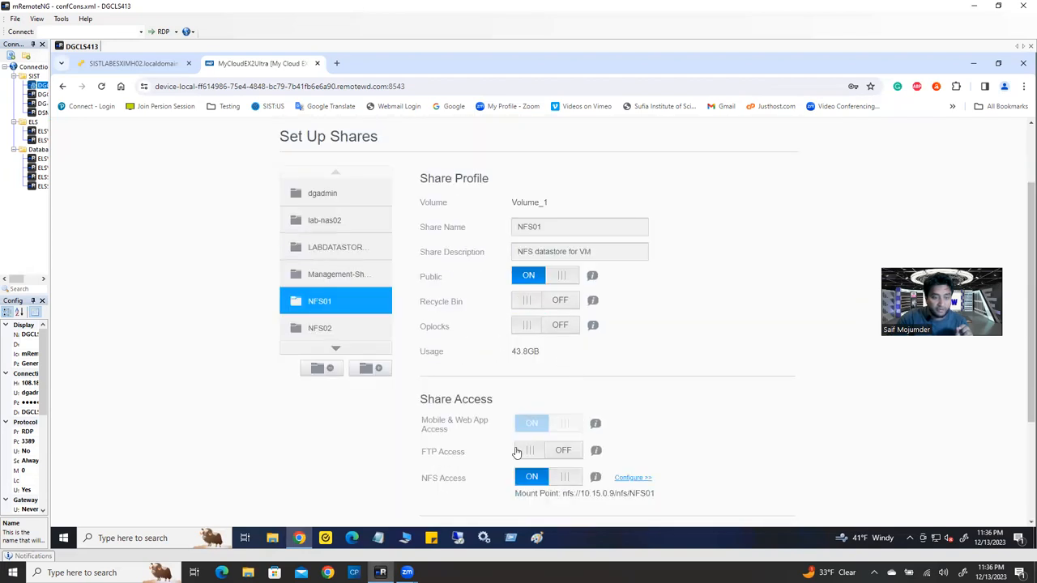
scroll("down", 3)
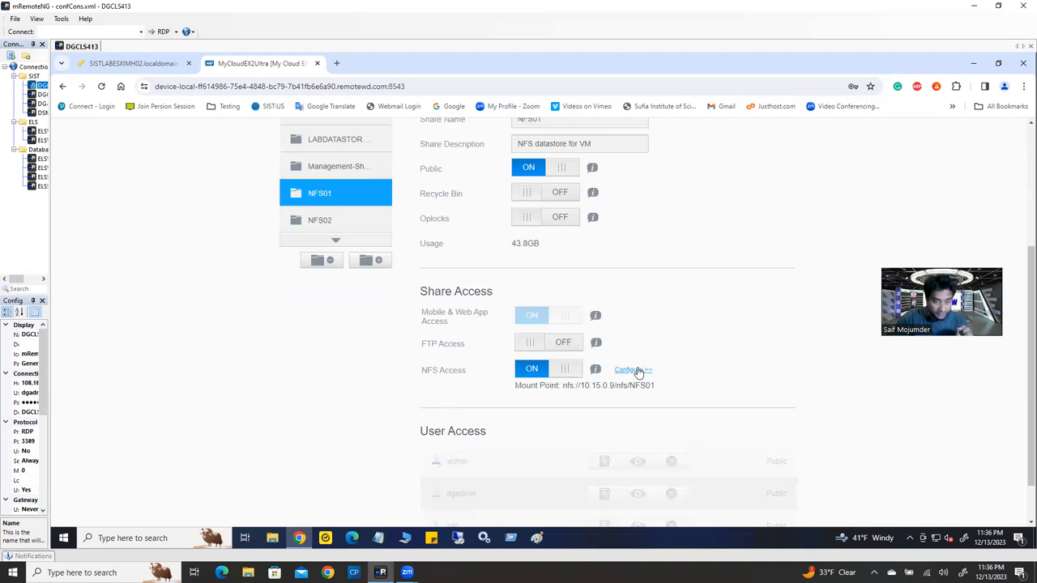
- Review NFS01's NFS settings — host wildcard, write on — and close them unchanged
left_click(632, 369)
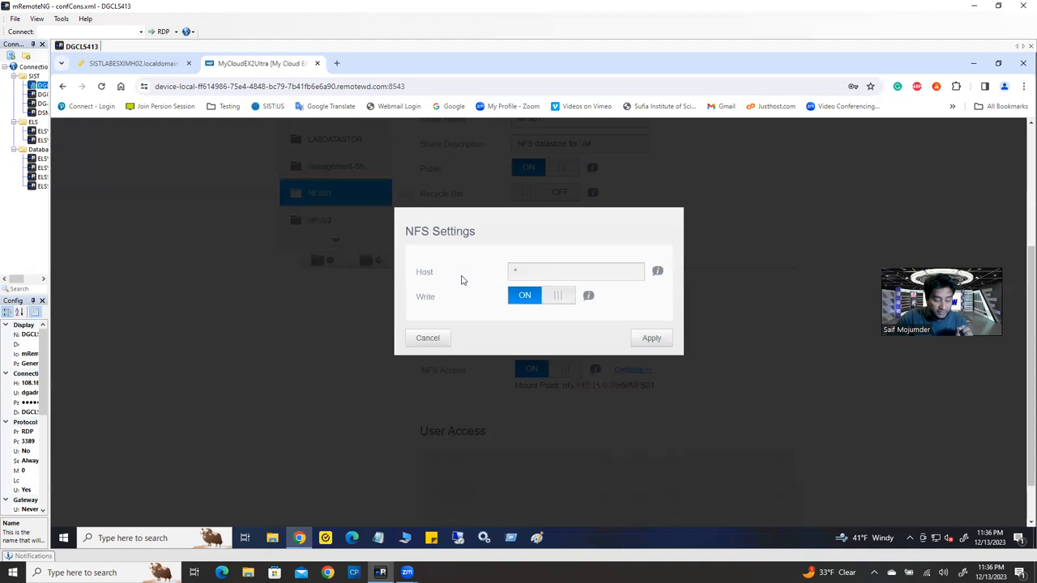
mouse_move(571, 290)
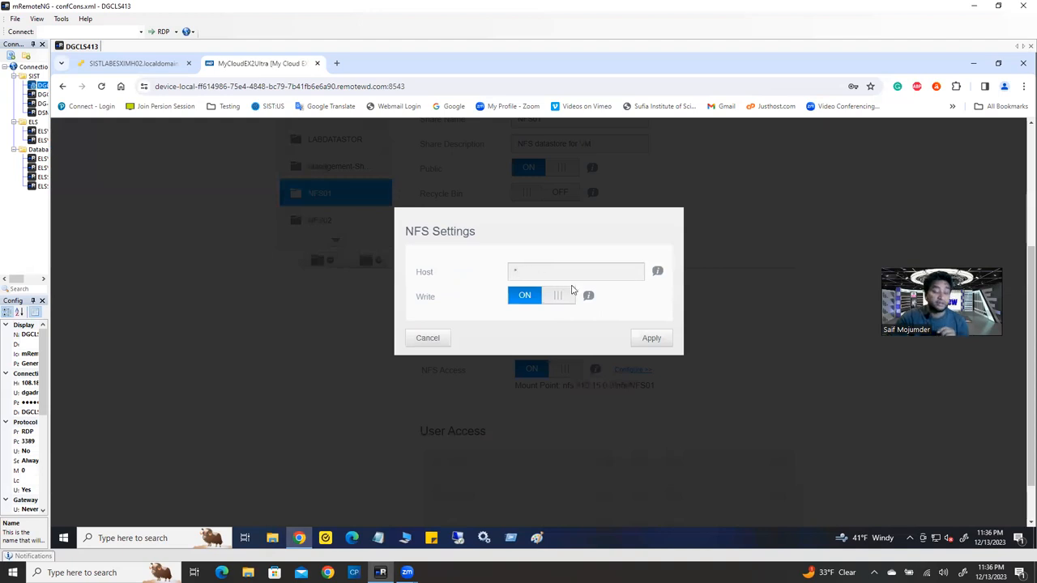
type("1")
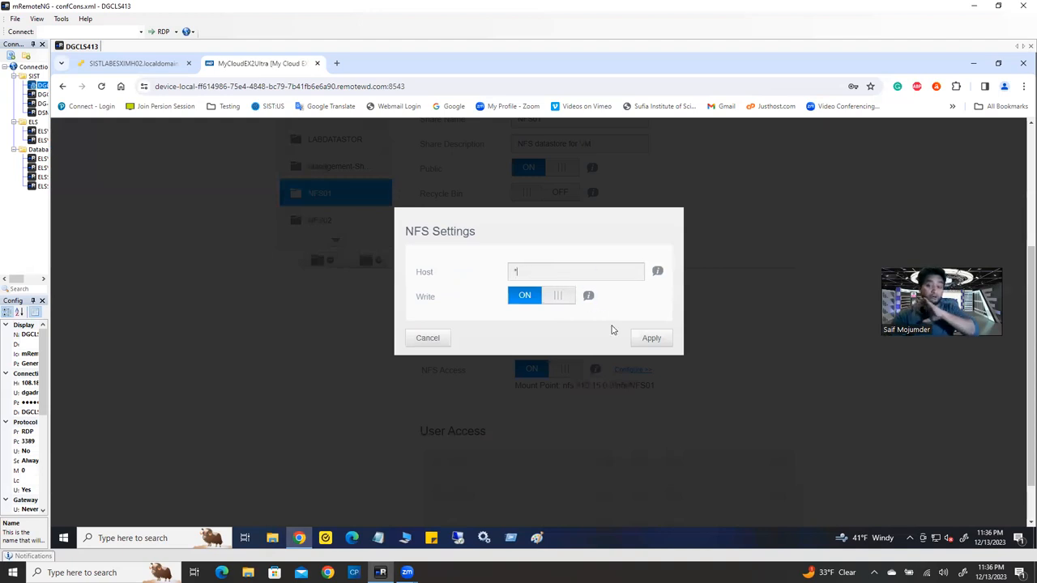
left_click(576, 272)
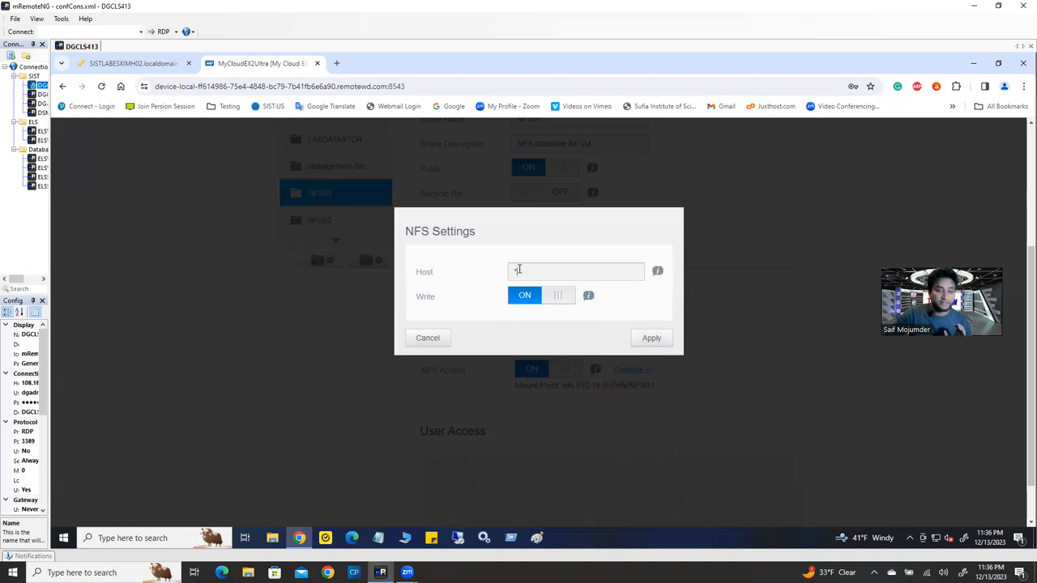
left_click(651, 338)
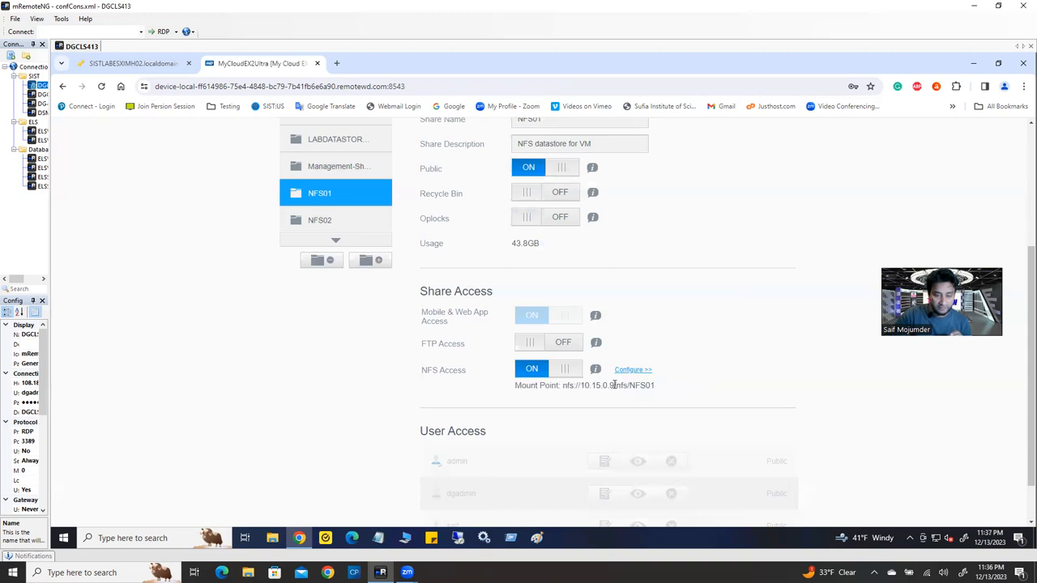
- Select the NFS01 mount point path to note it for the datastore
double_click(635, 385)
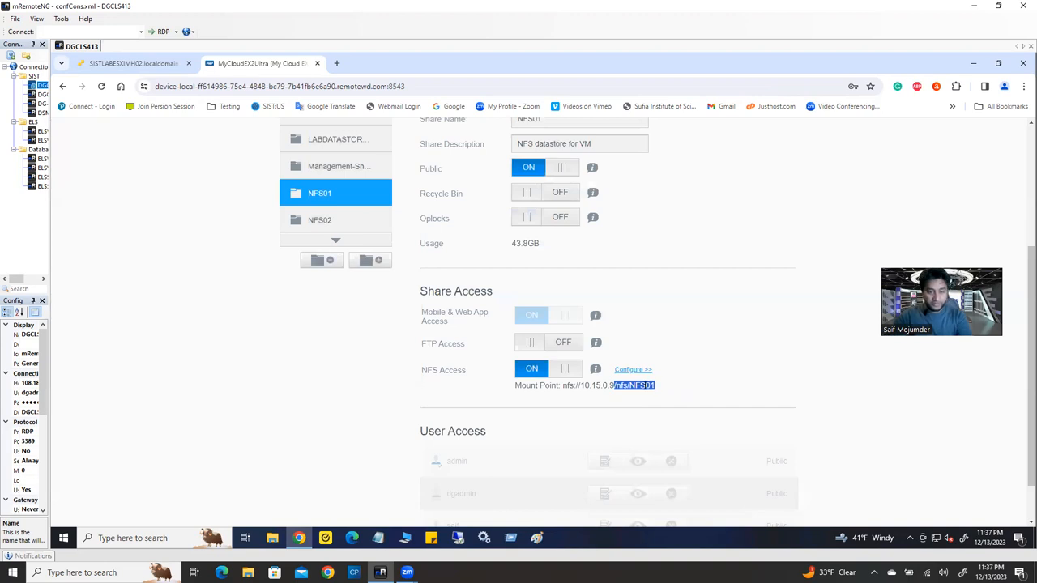
left_click(129, 63)
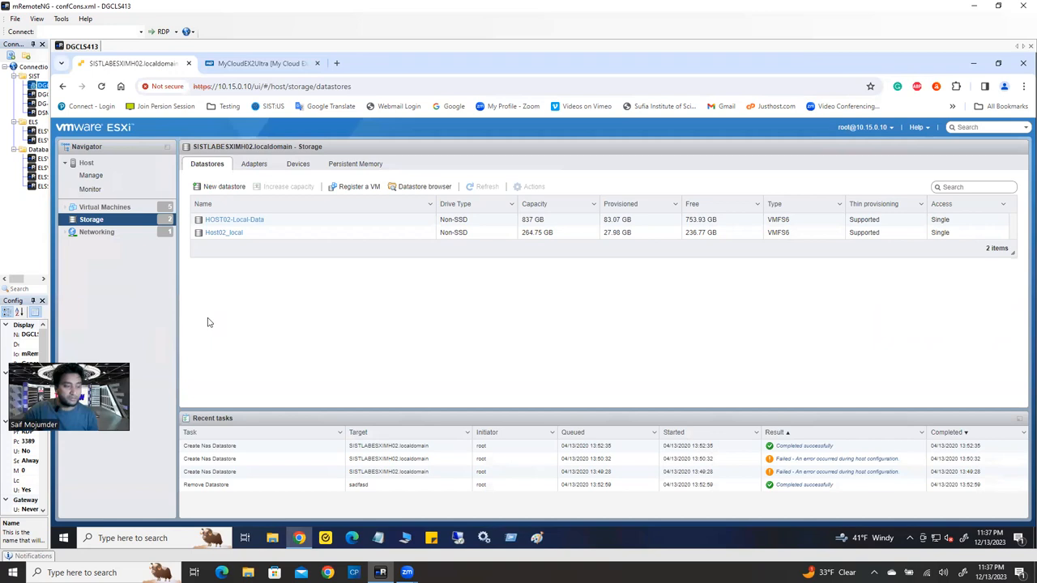
mouse_move(156, 502)
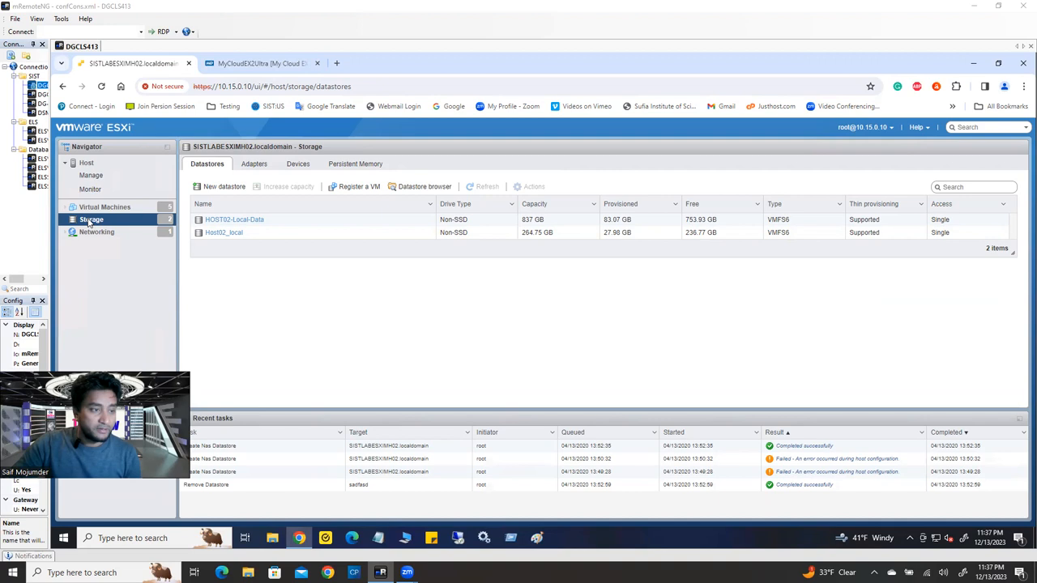
- Start the New datastore wizard from the Storage node in the ESXi Navigator
right_click(91, 220)
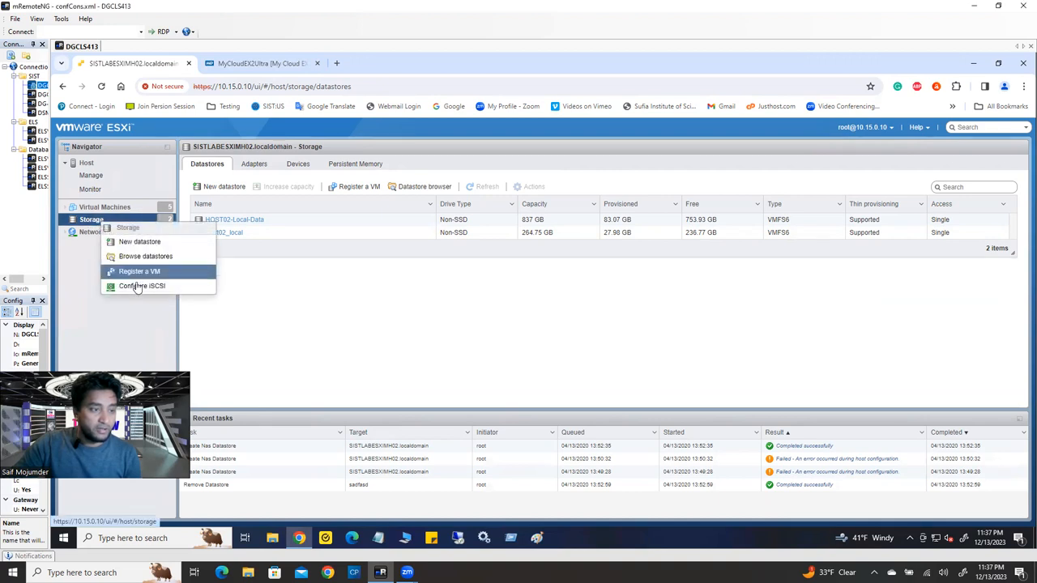
mouse_move(224, 187)
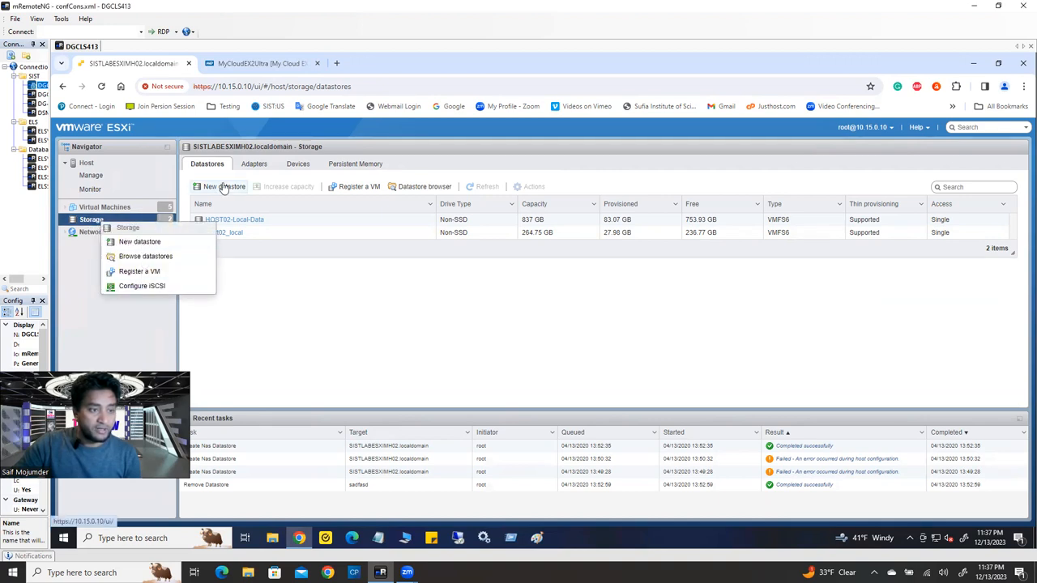
left_click(139, 241)
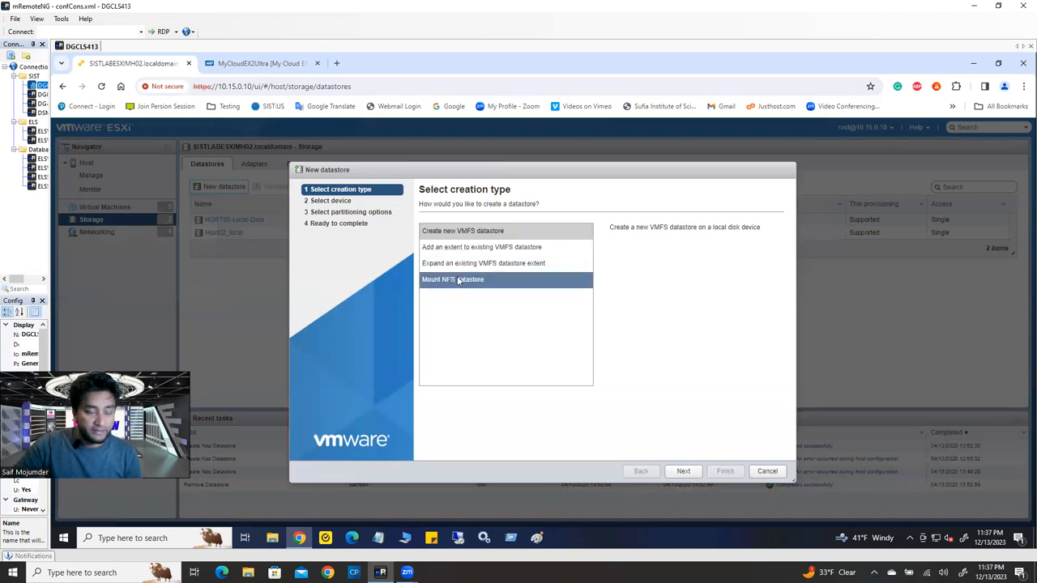
- Choose Mount NFS datastore as the creation type and continue to the mount details
left_click(463, 230)
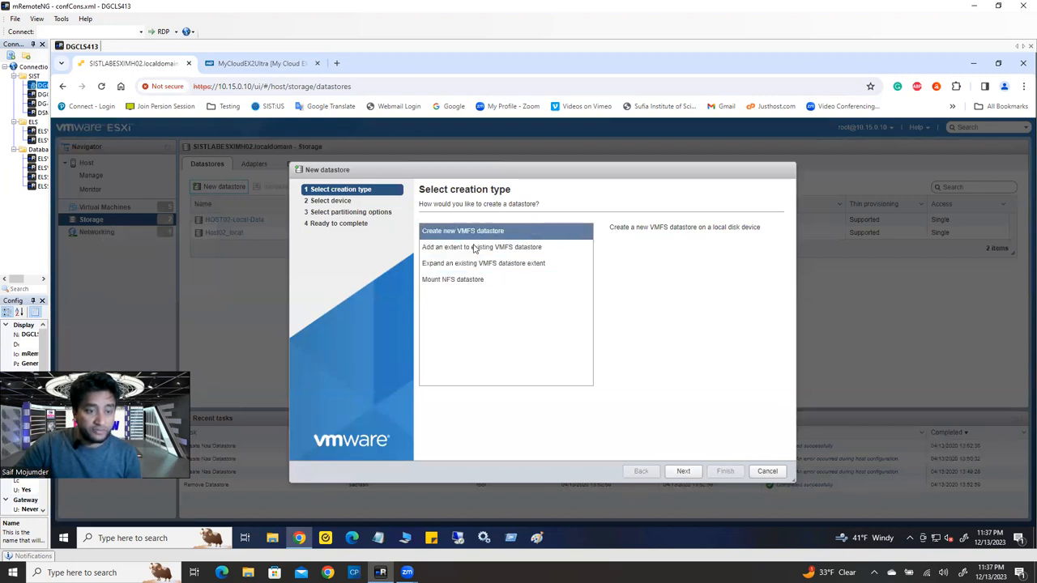
left_click(452, 279)
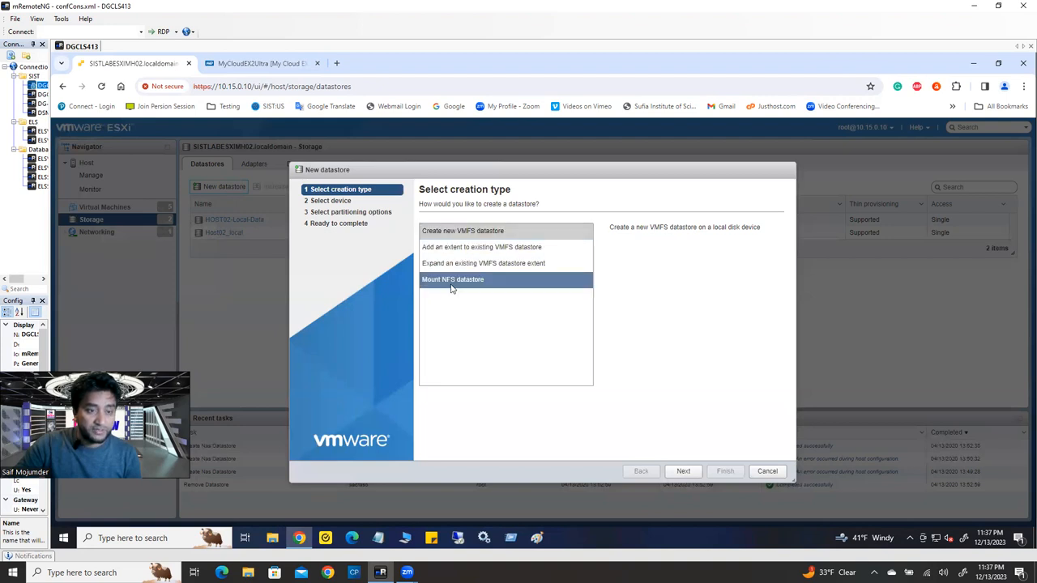
mouse_move(466, 284)
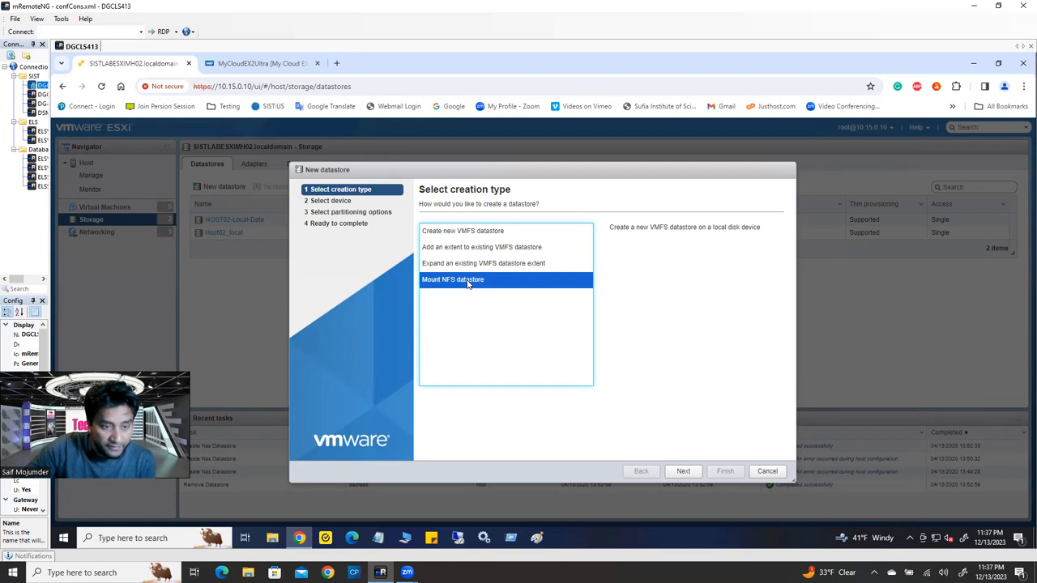
left_click(452, 278)
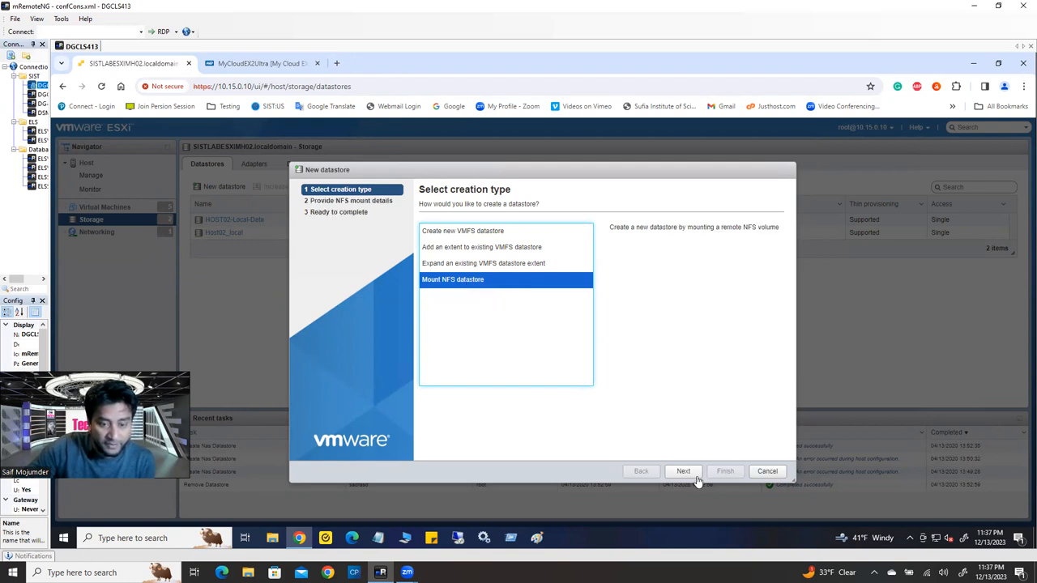
left_click(683, 470)
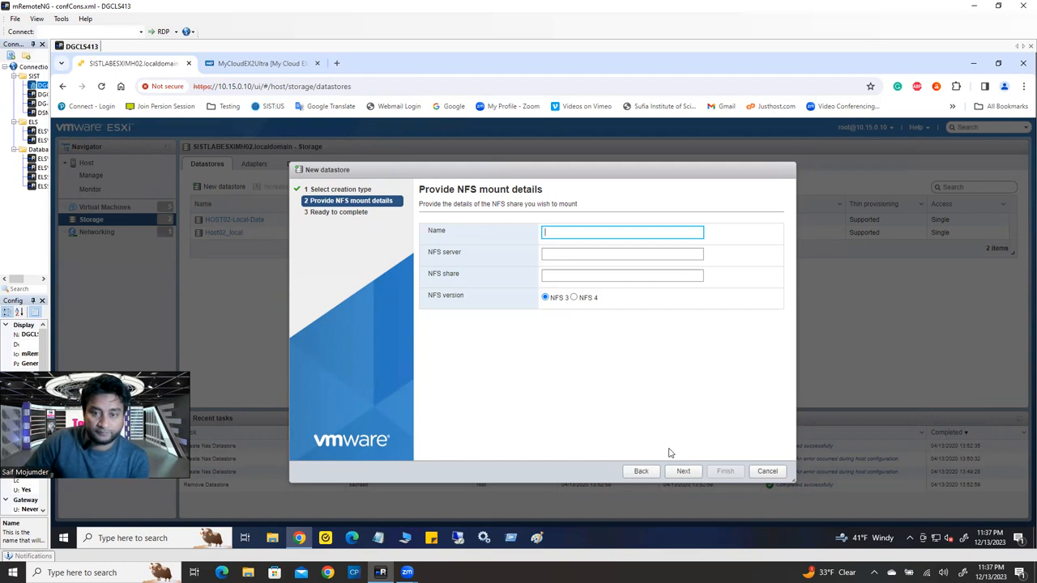
mouse_move(598, 266)
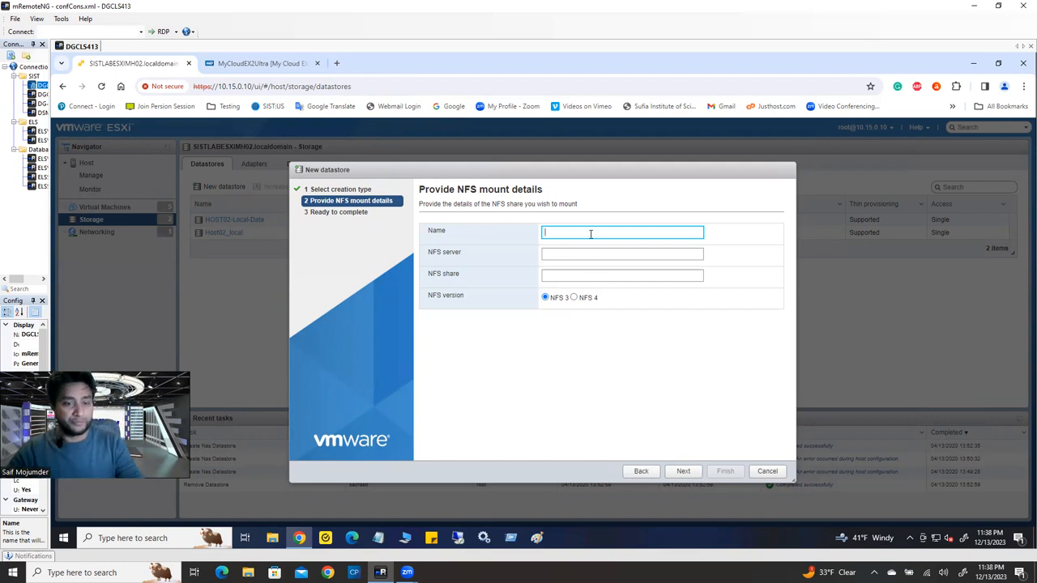
- Name the new NFS datastore NAS01 and move to the NFS server field
type("NAS0")
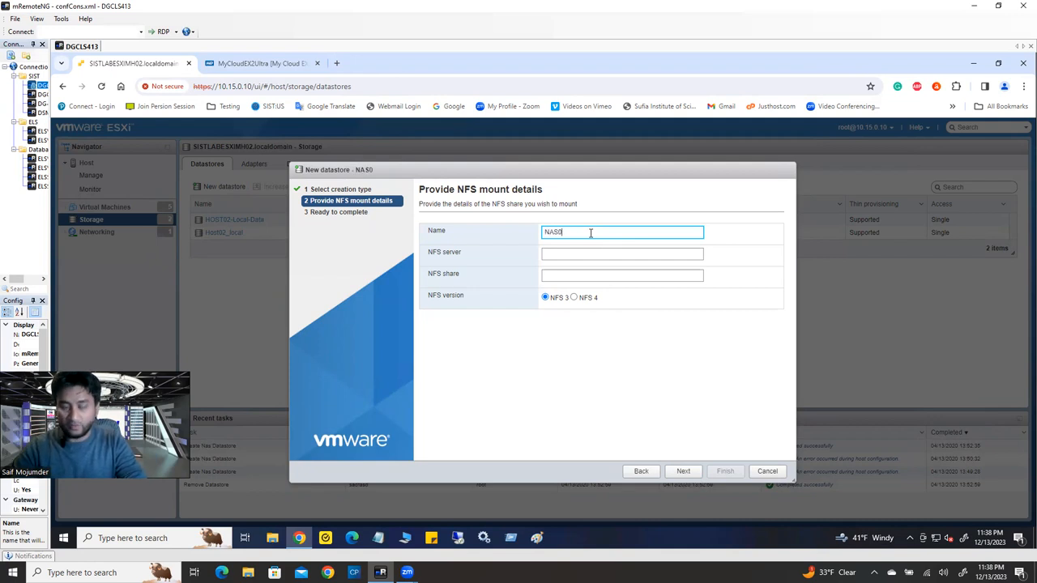
type("1")
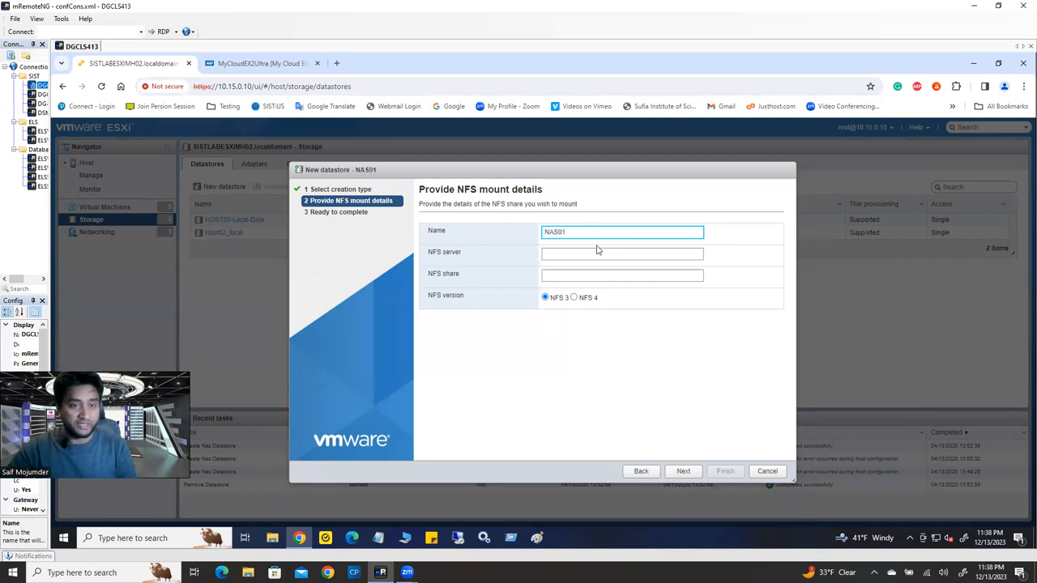
left_click(622, 253)
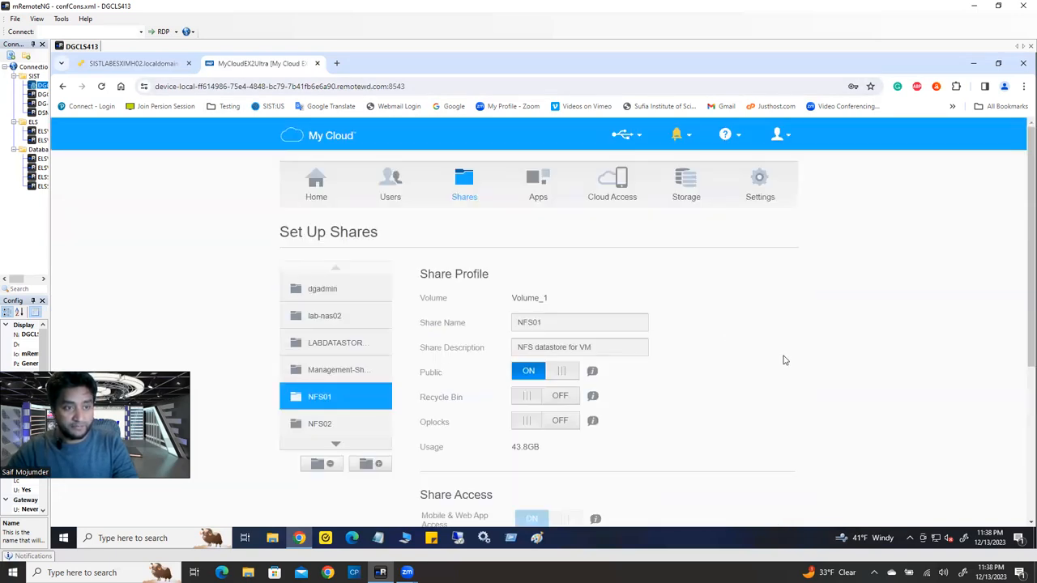
- Scroll the NFS01 share settings in WD My Cloud to read the NFS mount point path
scroll("down", 3)
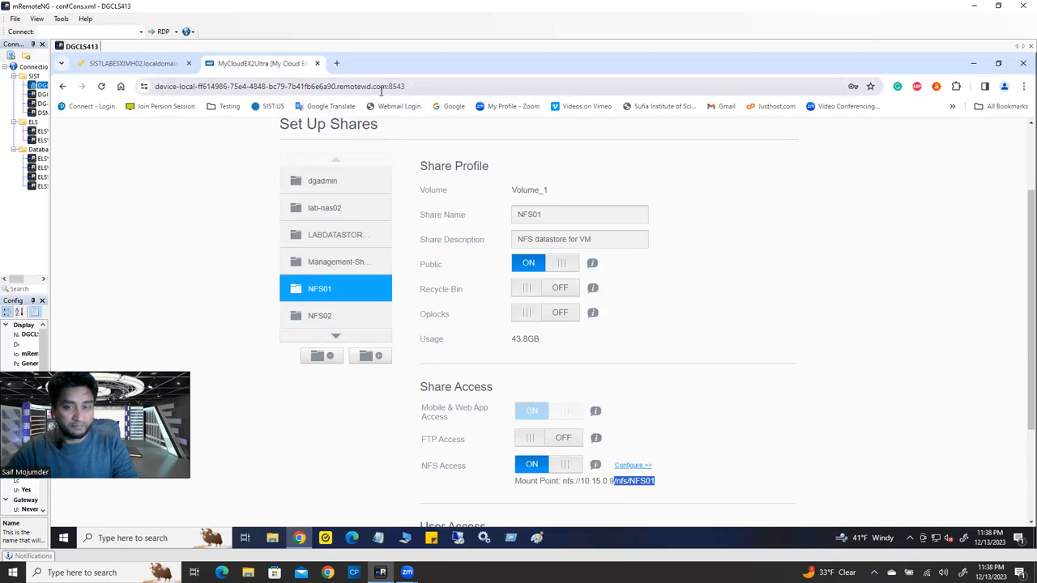
scroll("down", 3)
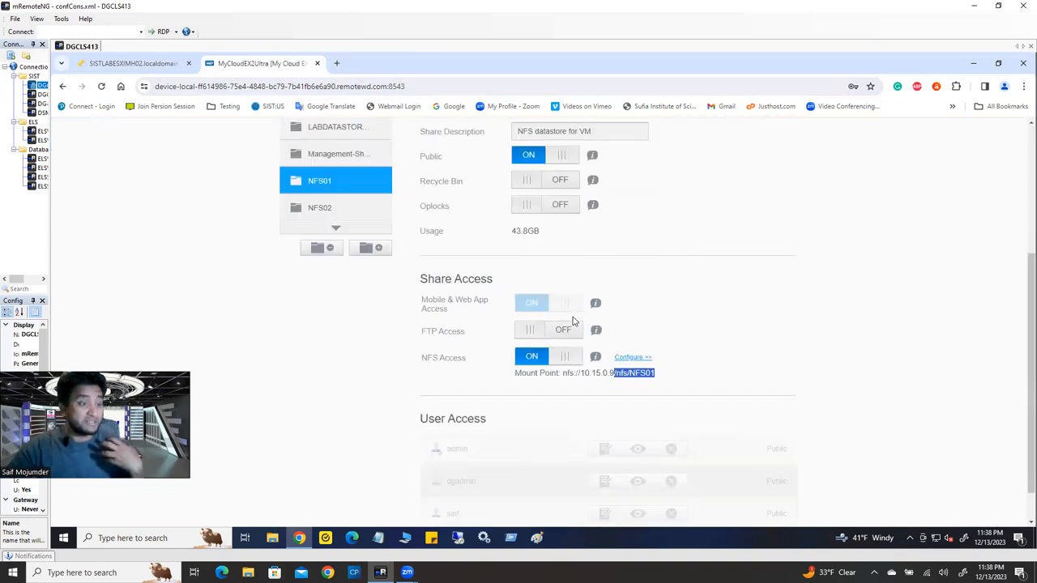
mouse_move(586, 327)
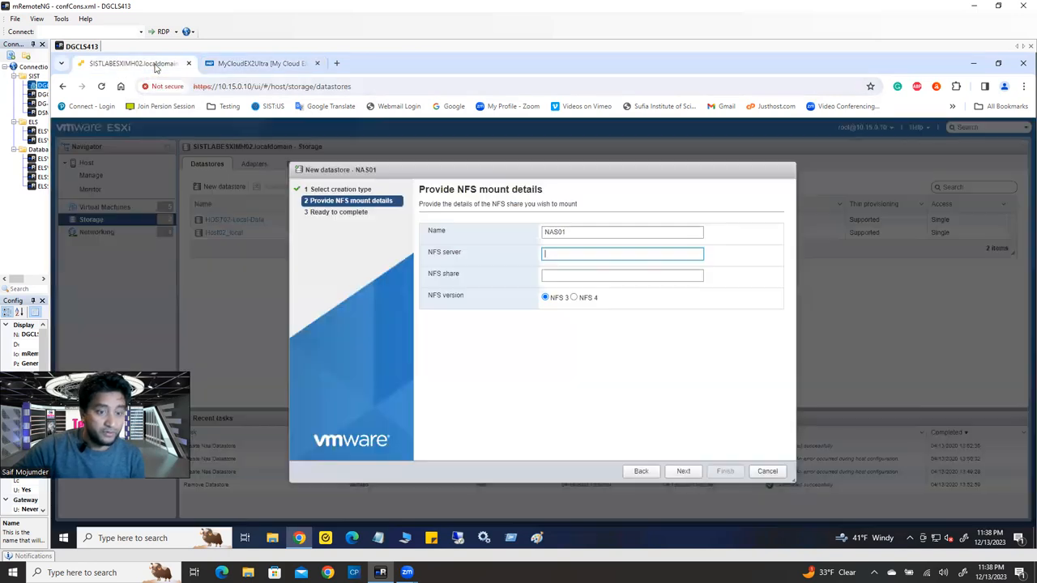
- Enter NFS server 10.15.0.9 and share path /nfs/NFS01, keeping NFS 3
left_click(622, 253)
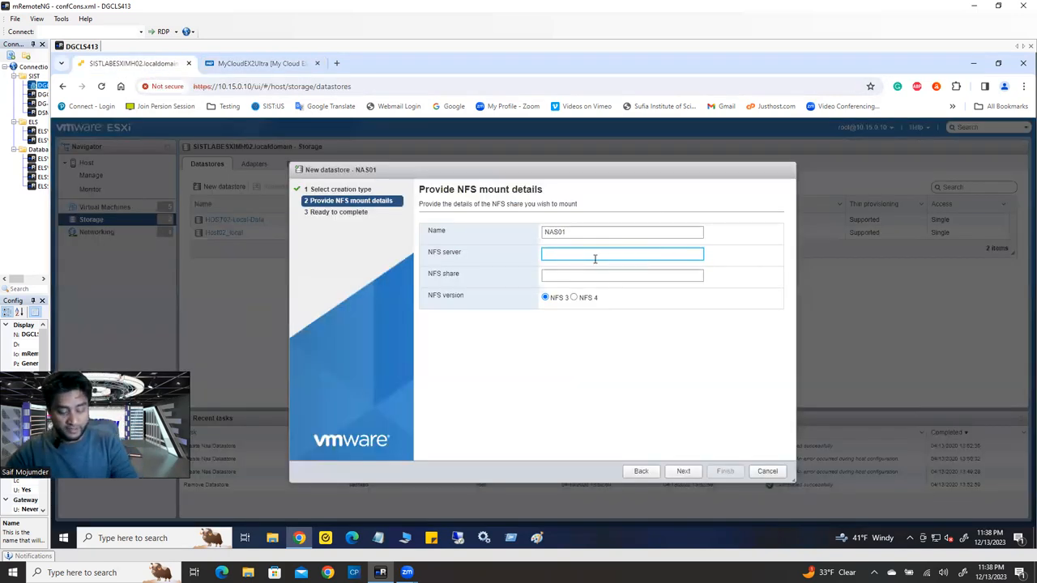
type("10.15.0.9")
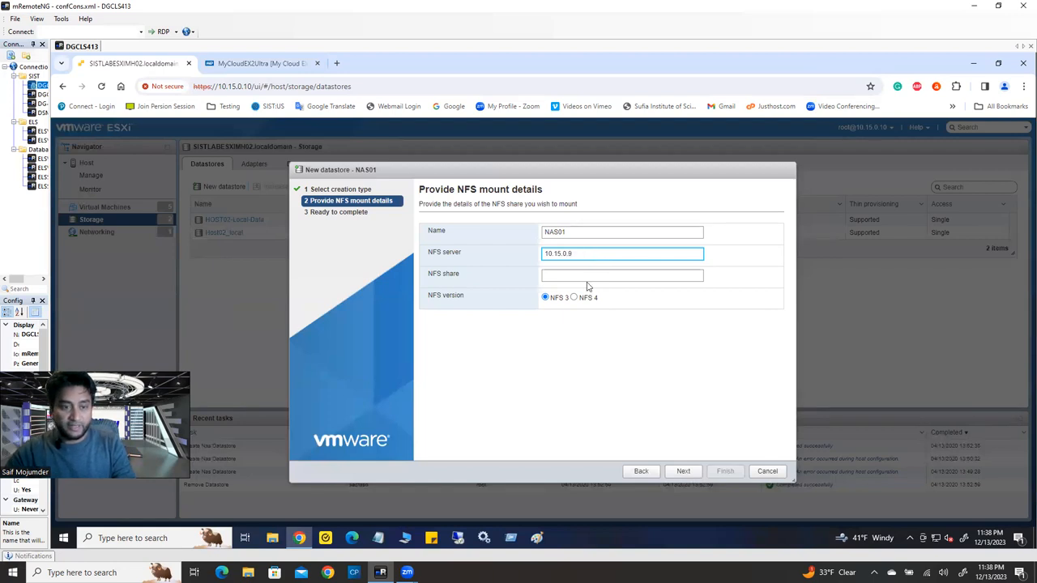
type("/nfs/NFS01")
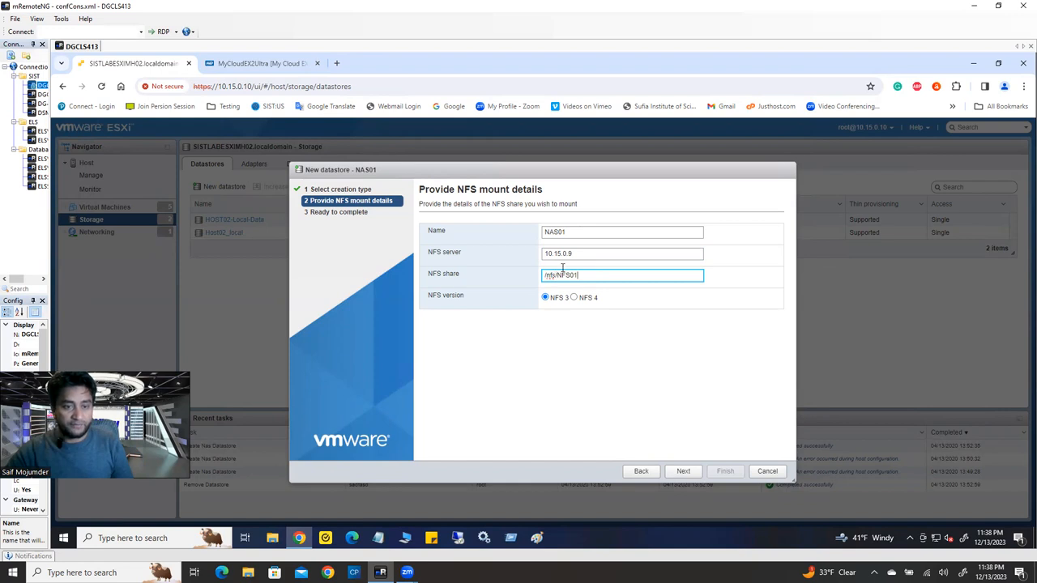
triple_click(622, 276)
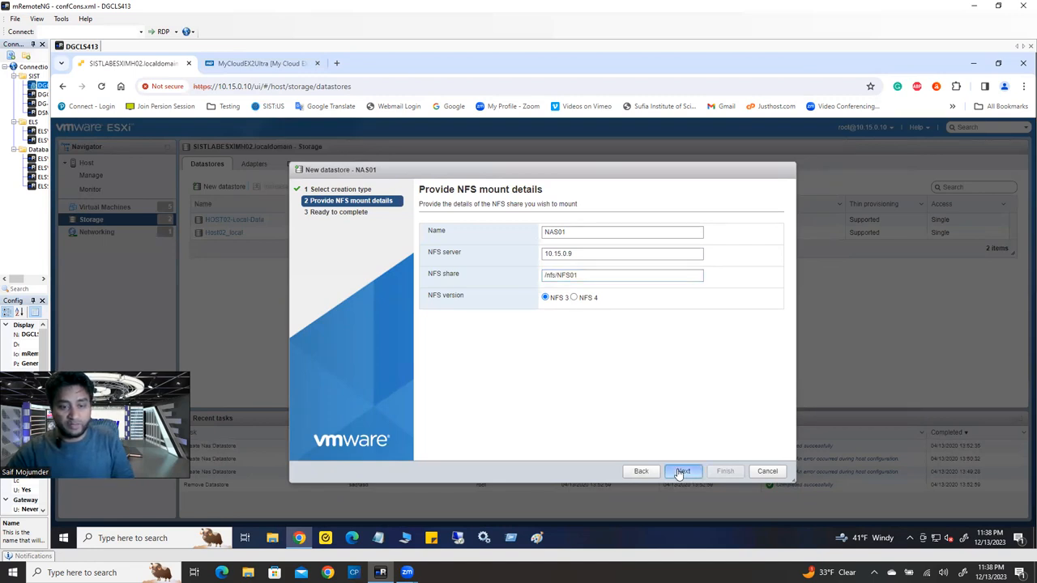
- Confirm the summary and finish mounting NAS01 so it appears in the datastores list
left_click(684, 469)
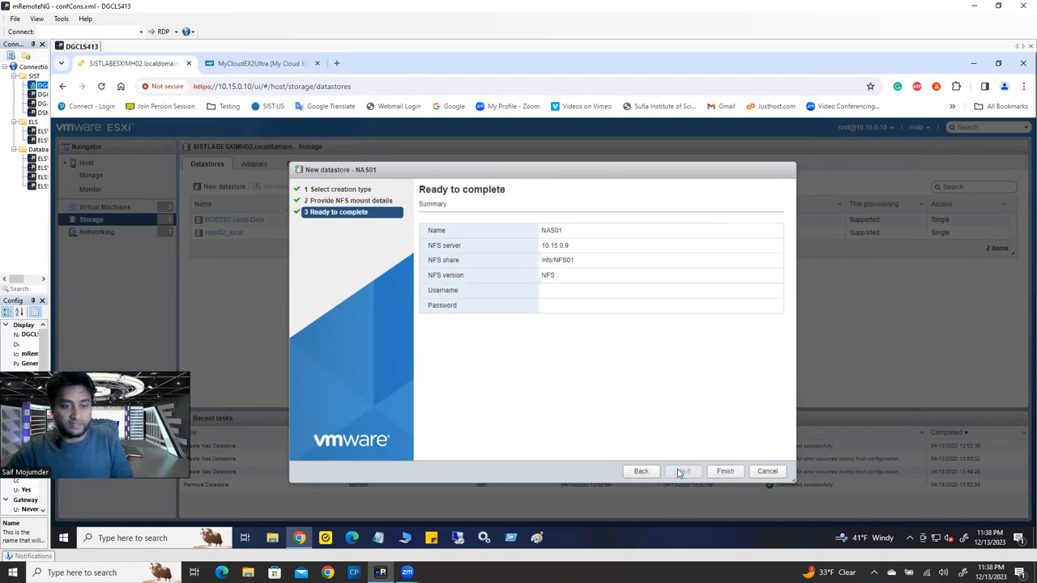
left_click(724, 469)
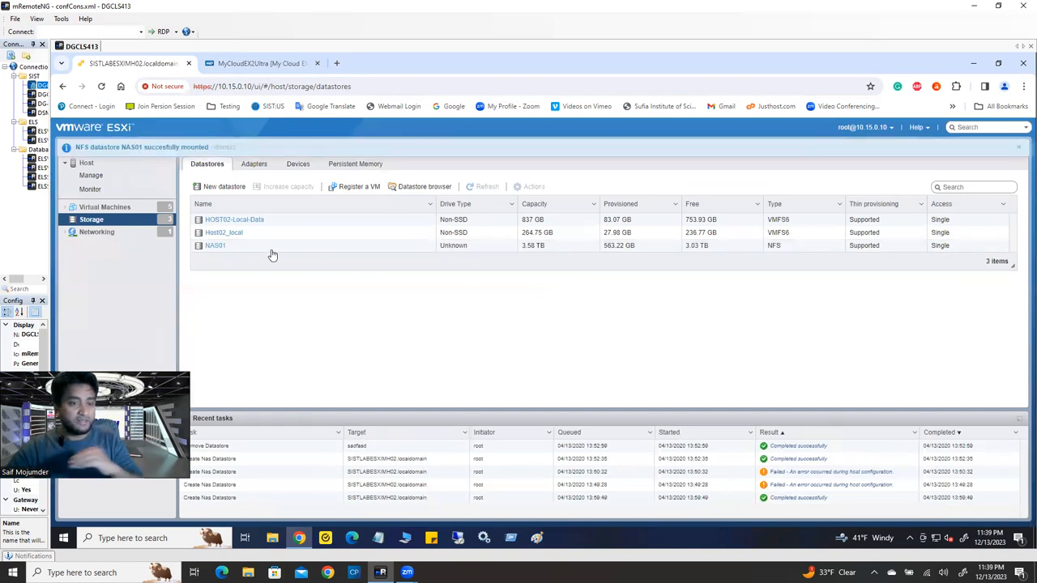
mouse_move(216, 246)
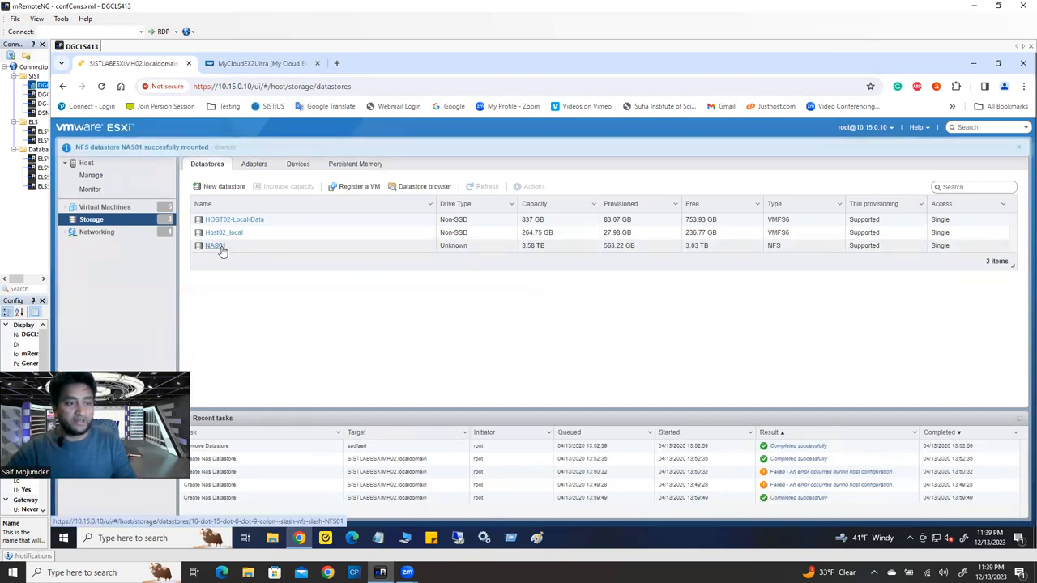
- Browse NAS01's contents, view its ISO folder of installer images, and return to its details
left_click(215, 246)
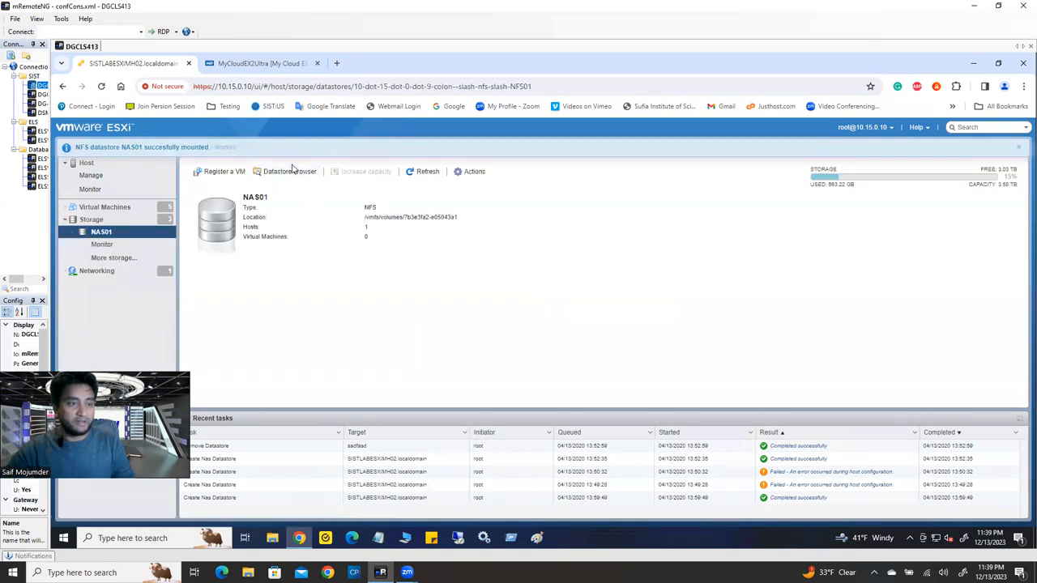
left_click(288, 172)
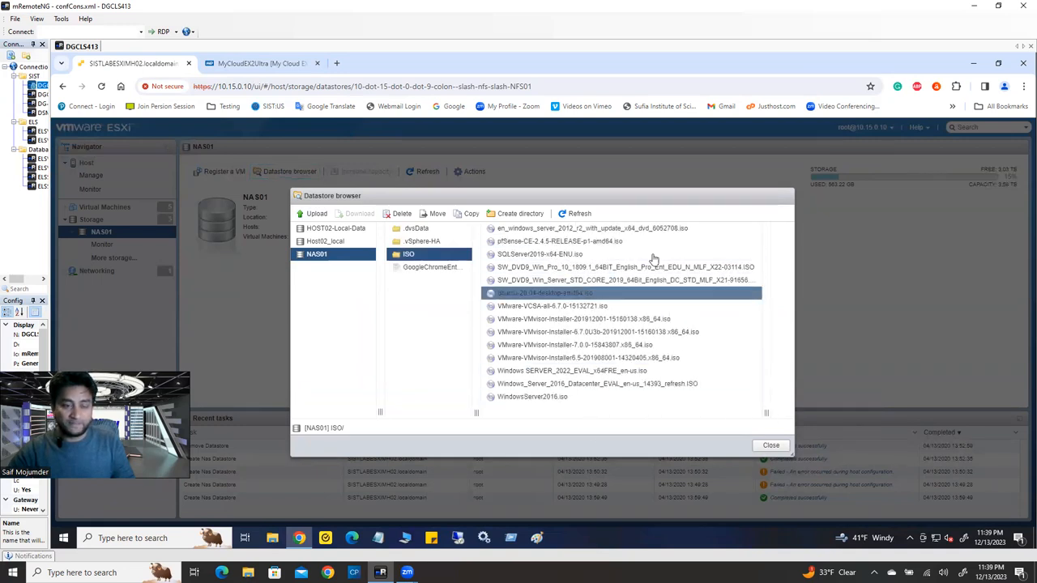
left_click(575, 343)
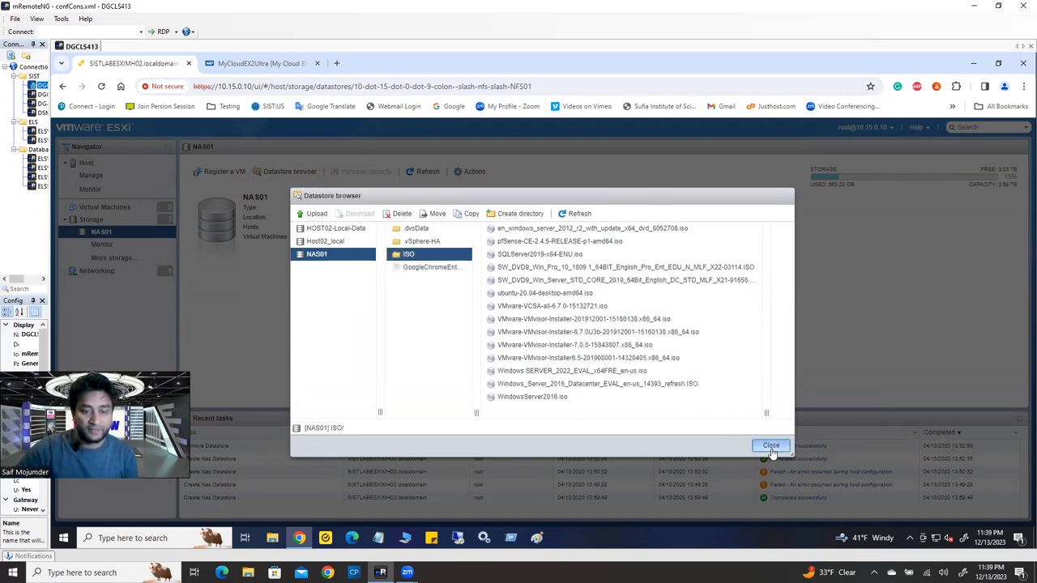
left_click(771, 446)
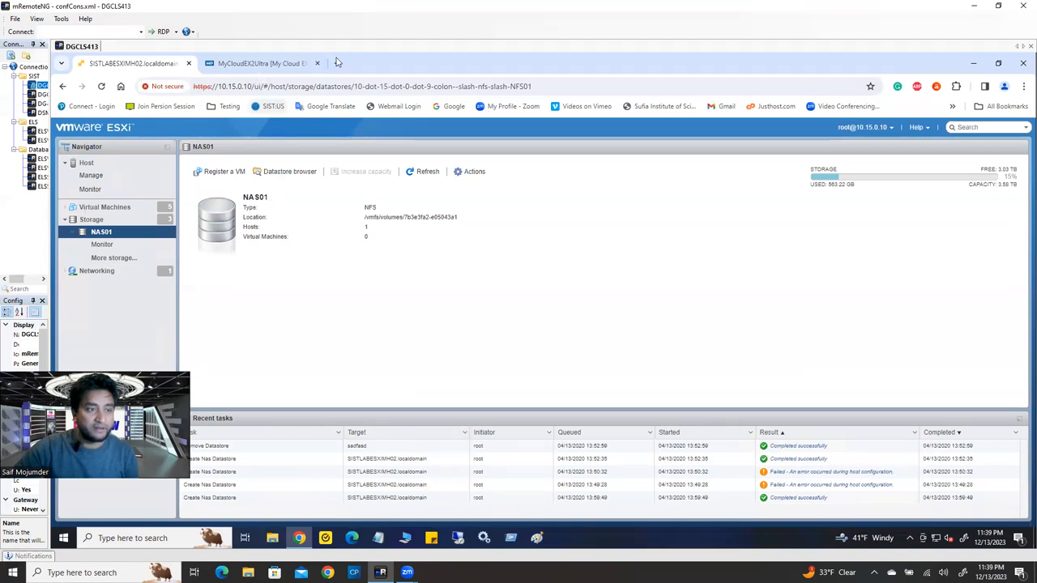
left_click(465, 64)
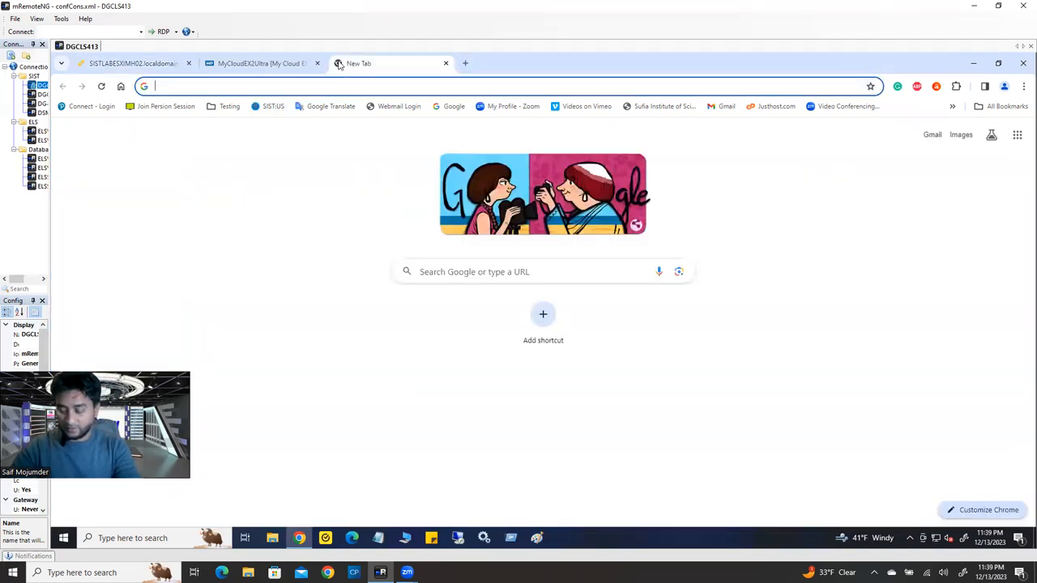
type("10.15.0.10")
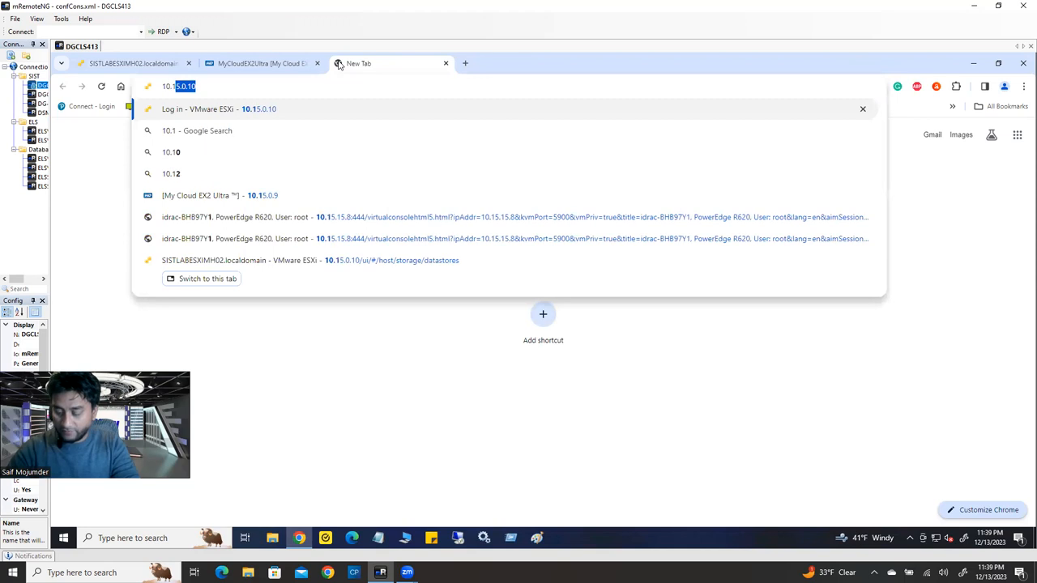
type("10.15.15.1")
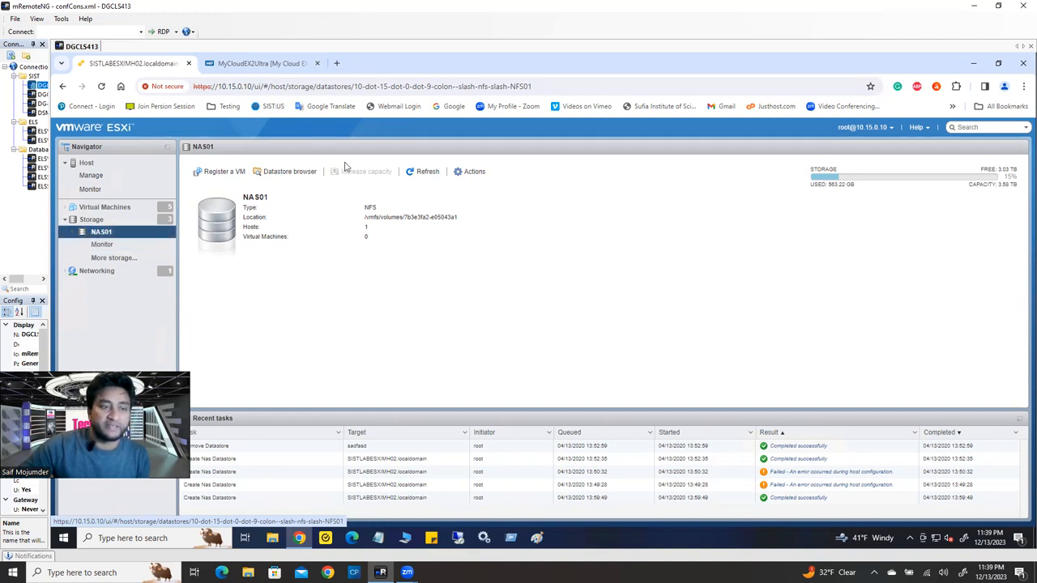
left_click(91, 219)
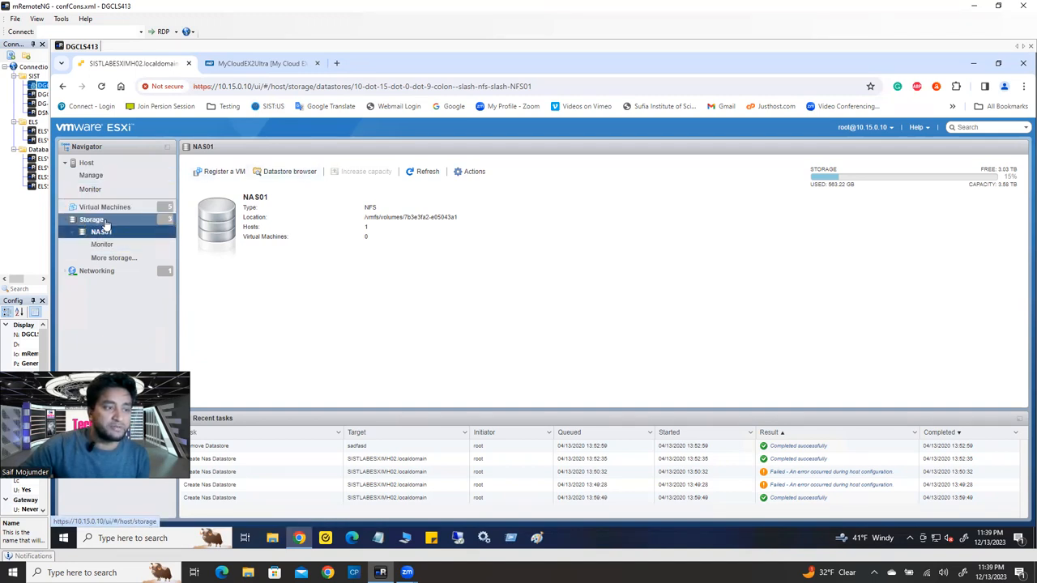